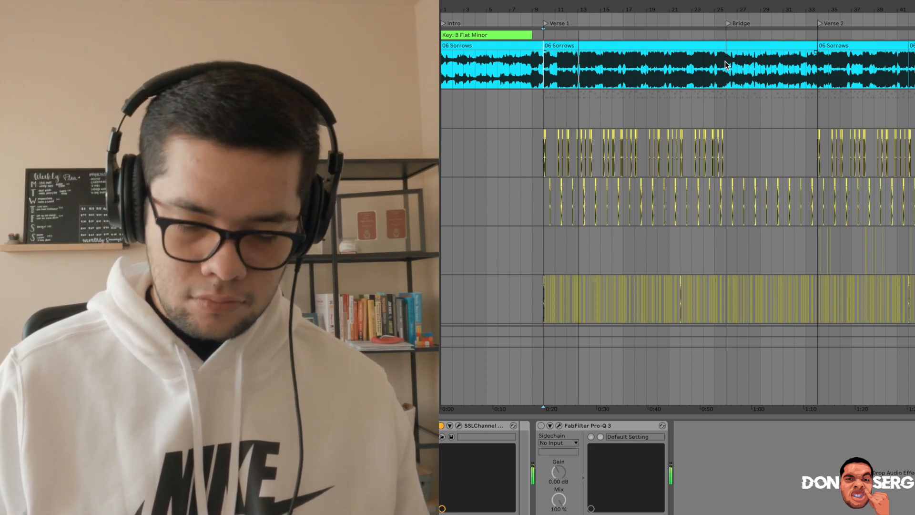
mouse_move(689, 76)
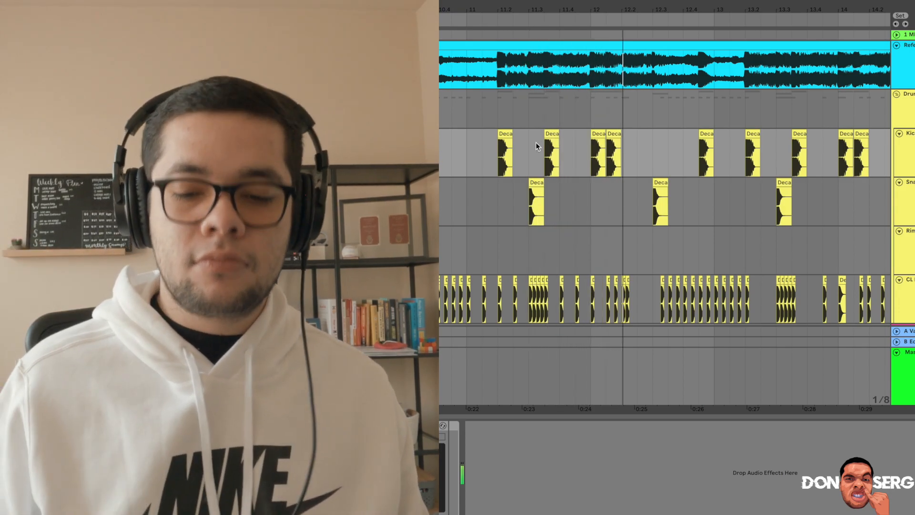
- Turn on the Pro-Q 3 EQ, then view a Verse 2 rim hit's sample settings
scroll(right, 3)
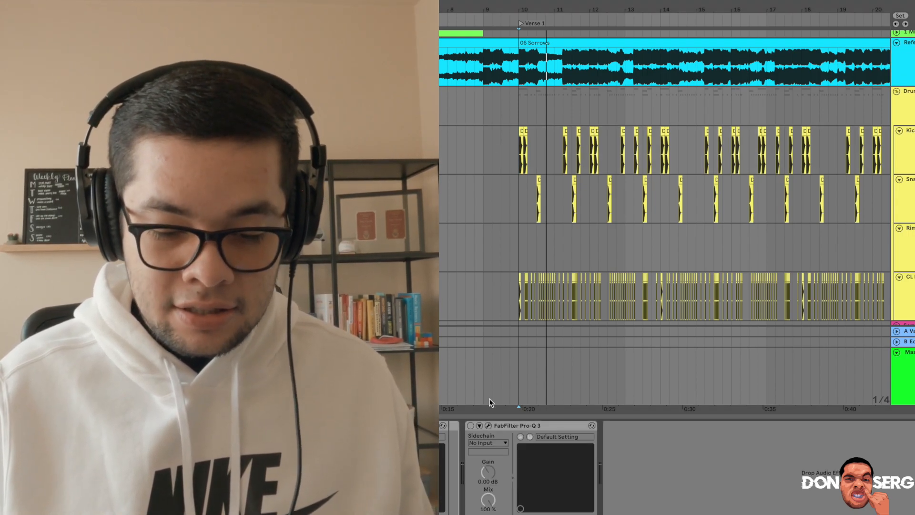
click(470, 424)
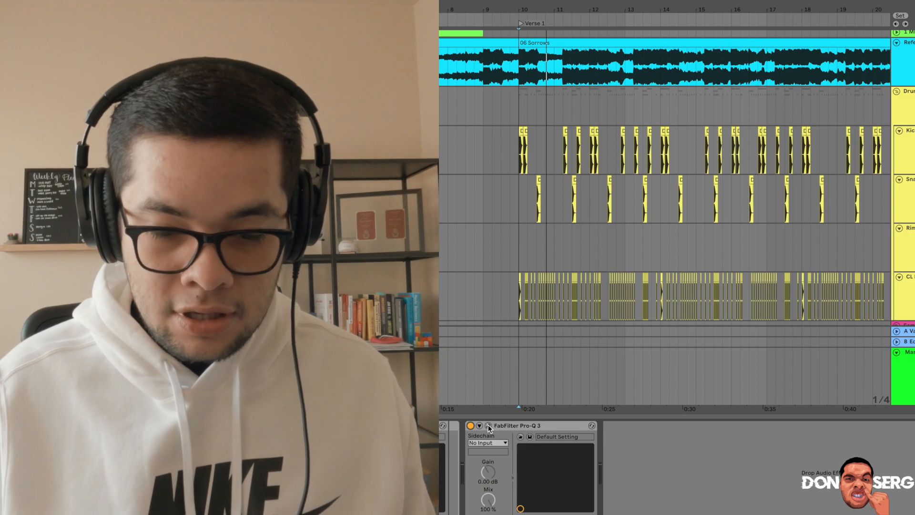
click(489, 424)
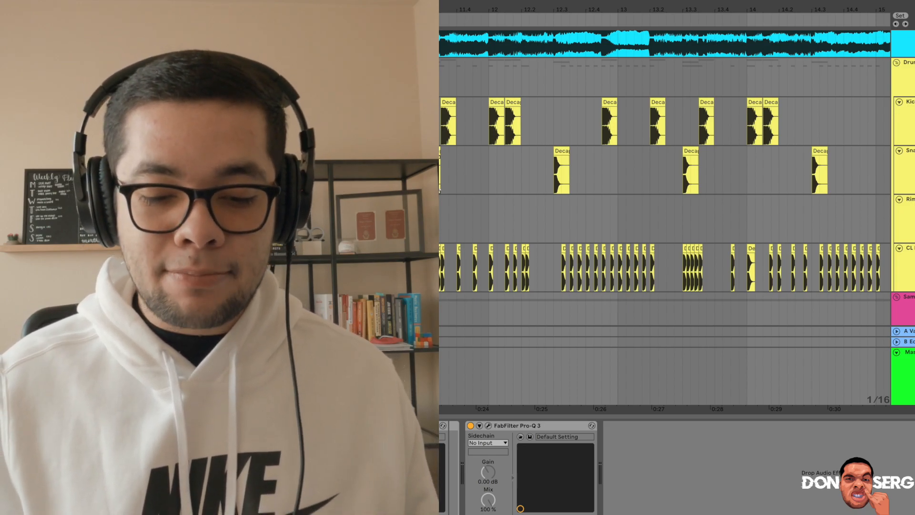
scroll(left, 3)
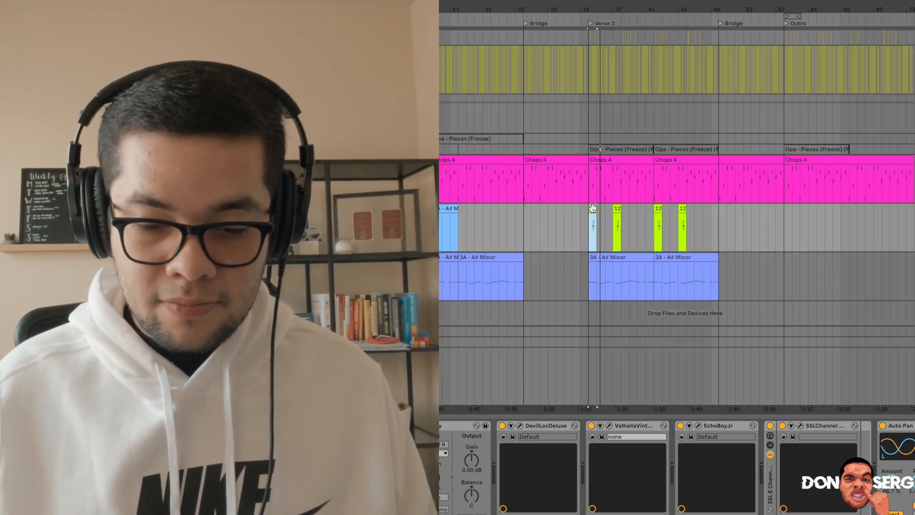
click(593, 210)
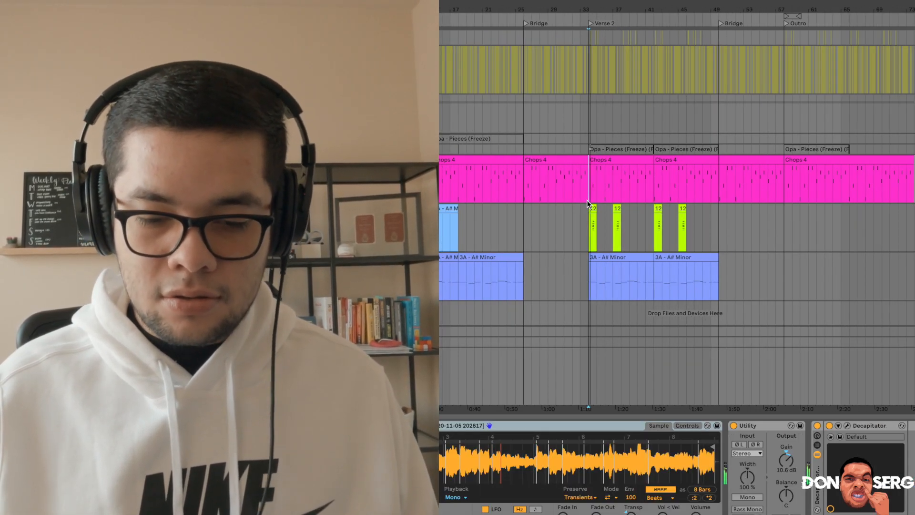